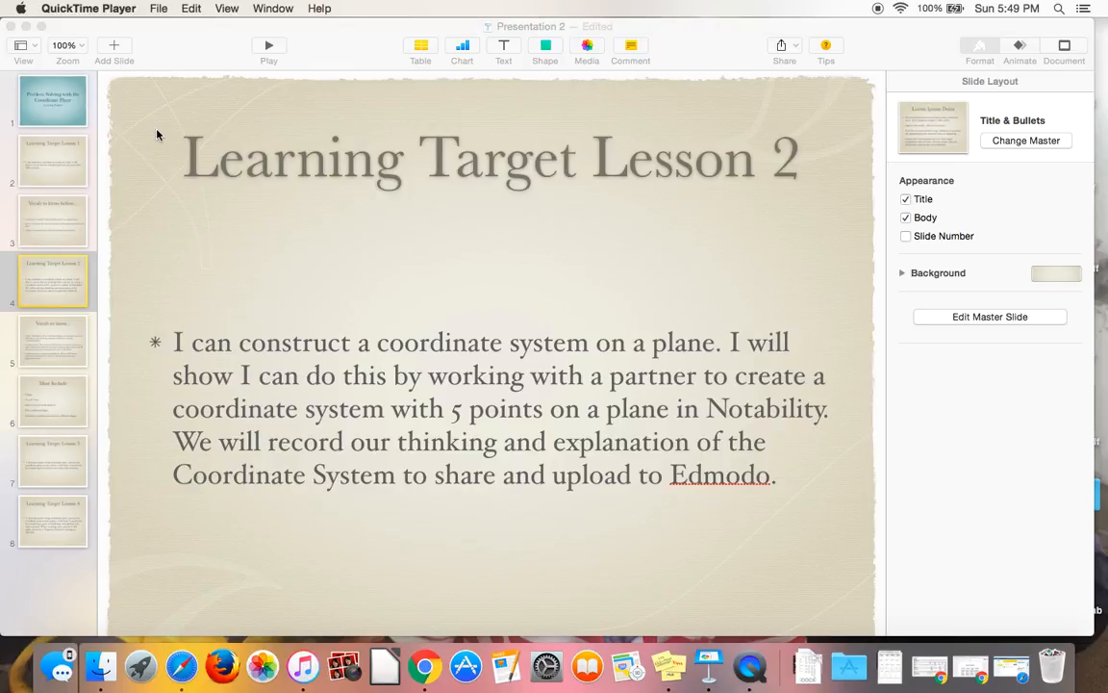
{"action": "mouse_move", "coordinate": [173, 373]}
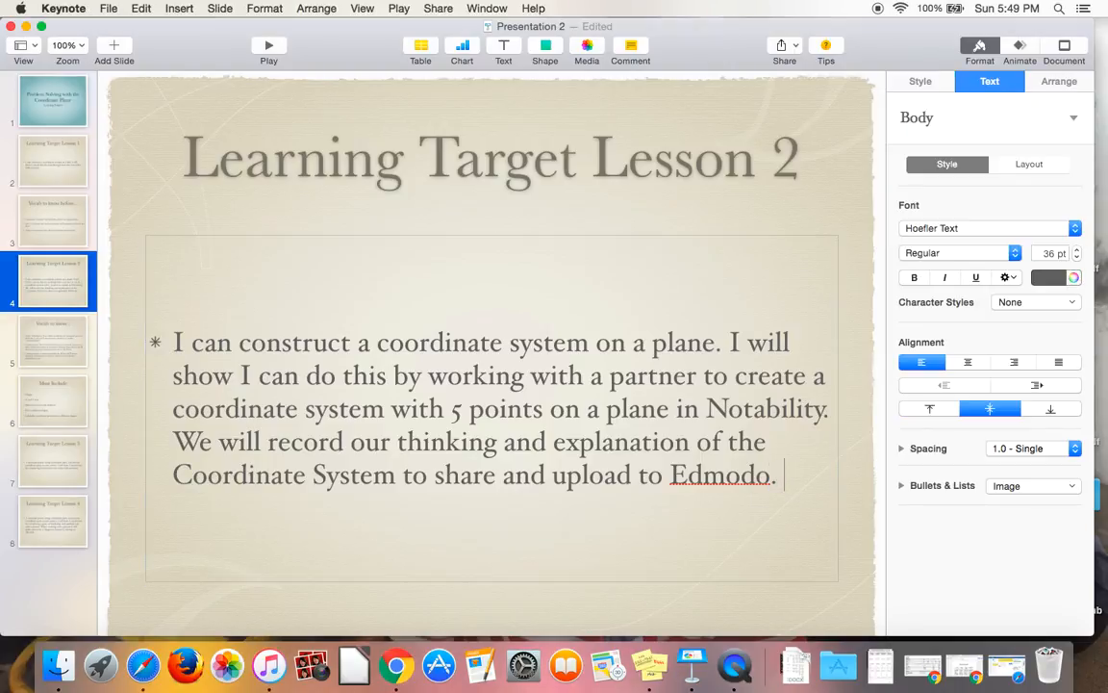
Append 'After uploading to Edmodo, partners will comment on 2 other groups with feedback on their work.'.
{"action": "type", "text": "After uploa"}
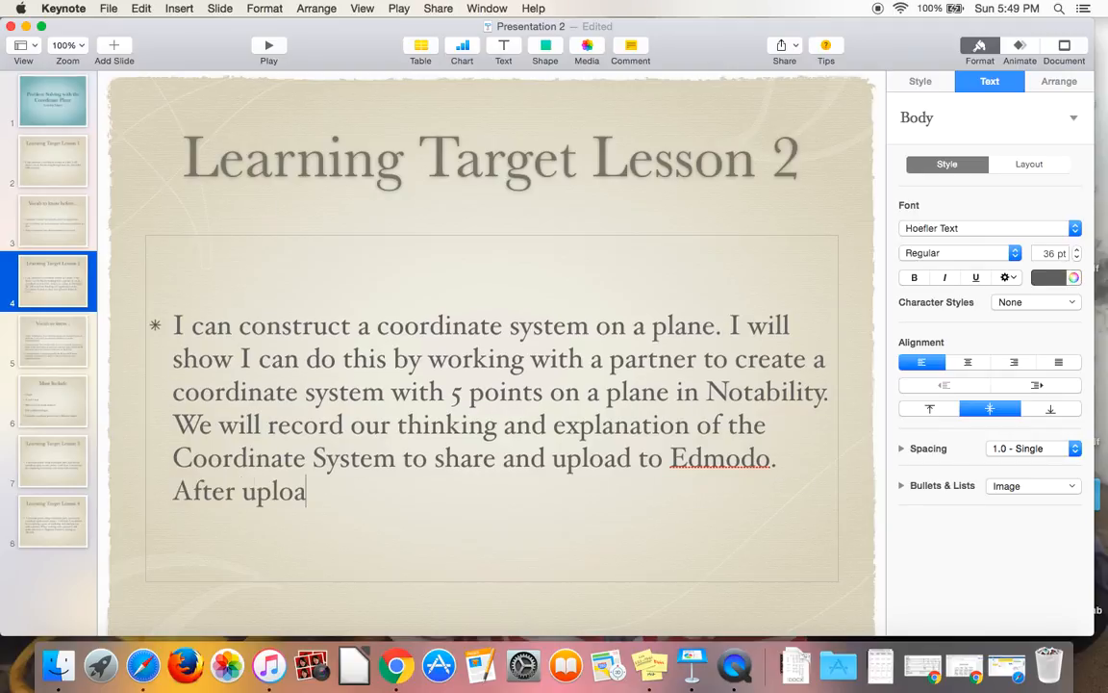
{"action": "type", "text": "ding to Edmodo,"}
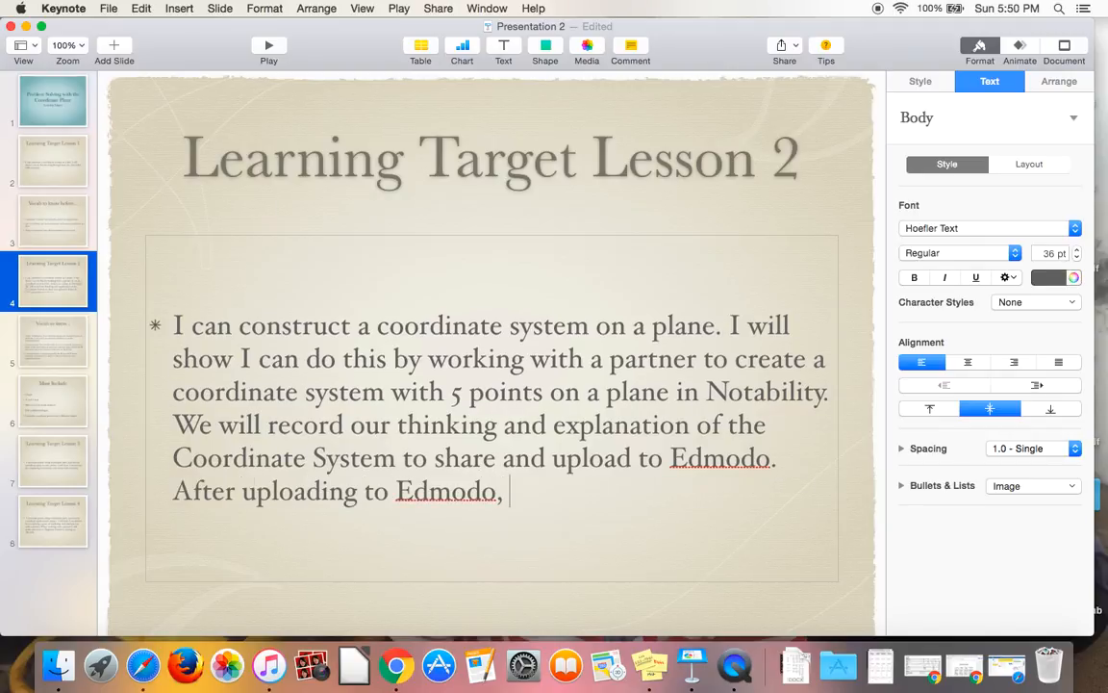
{"action": "type", "text": "parte"}
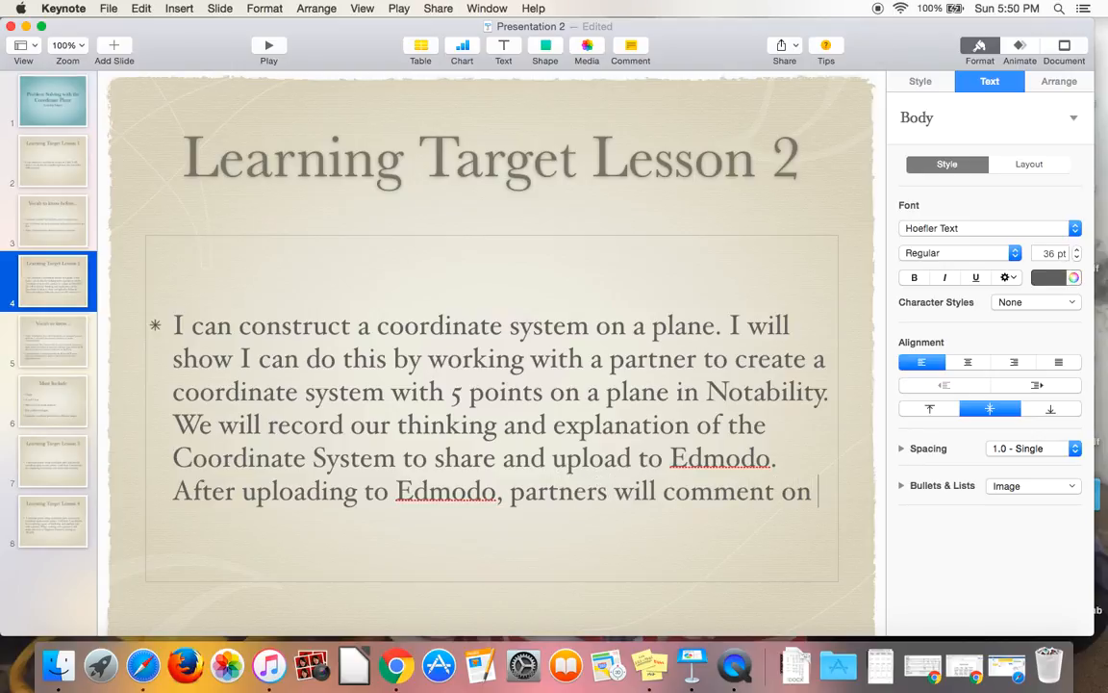
{"action": "type", "text": "2 other"}
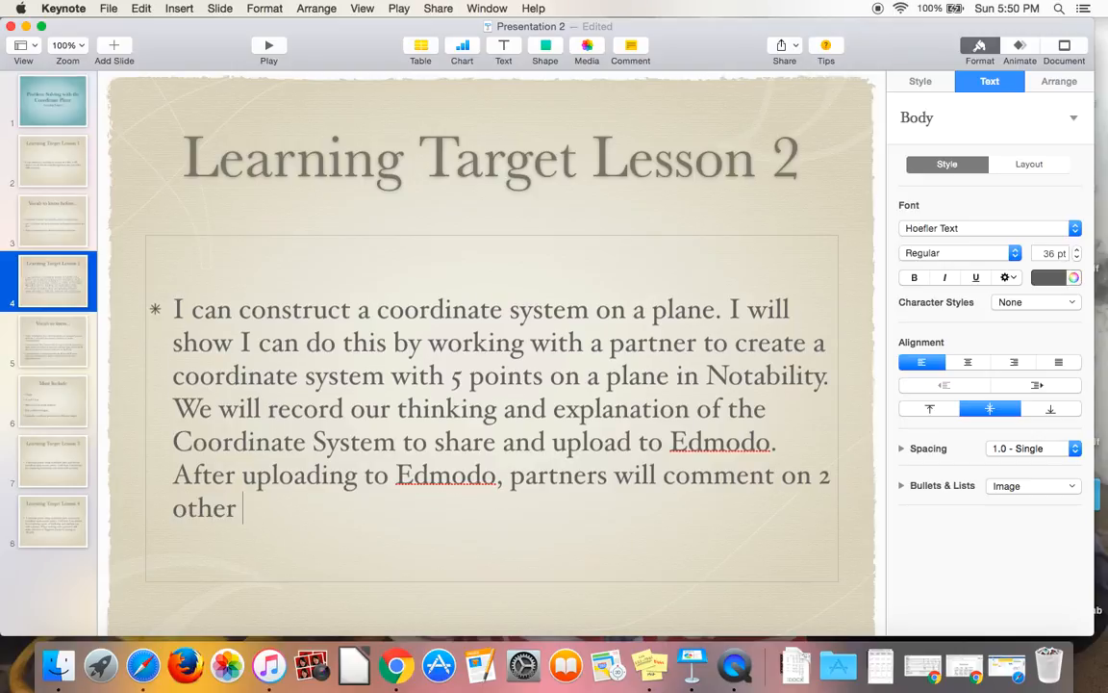
{"action": "type", "text": "groups"}
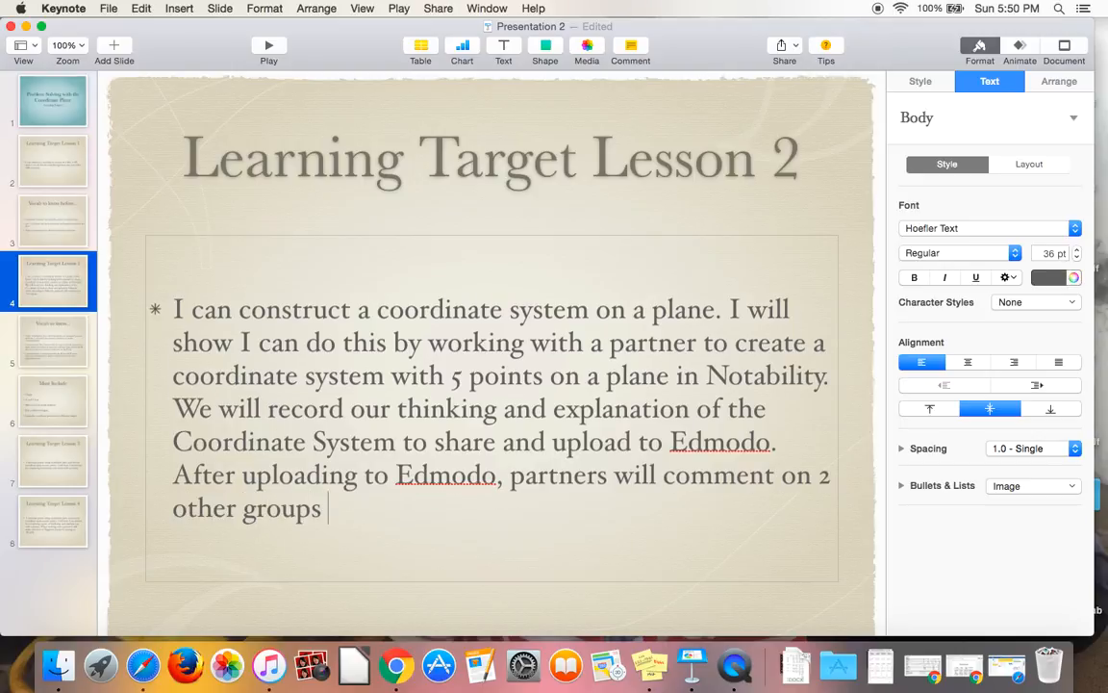
{"action": "type", "text": "with feedback"}
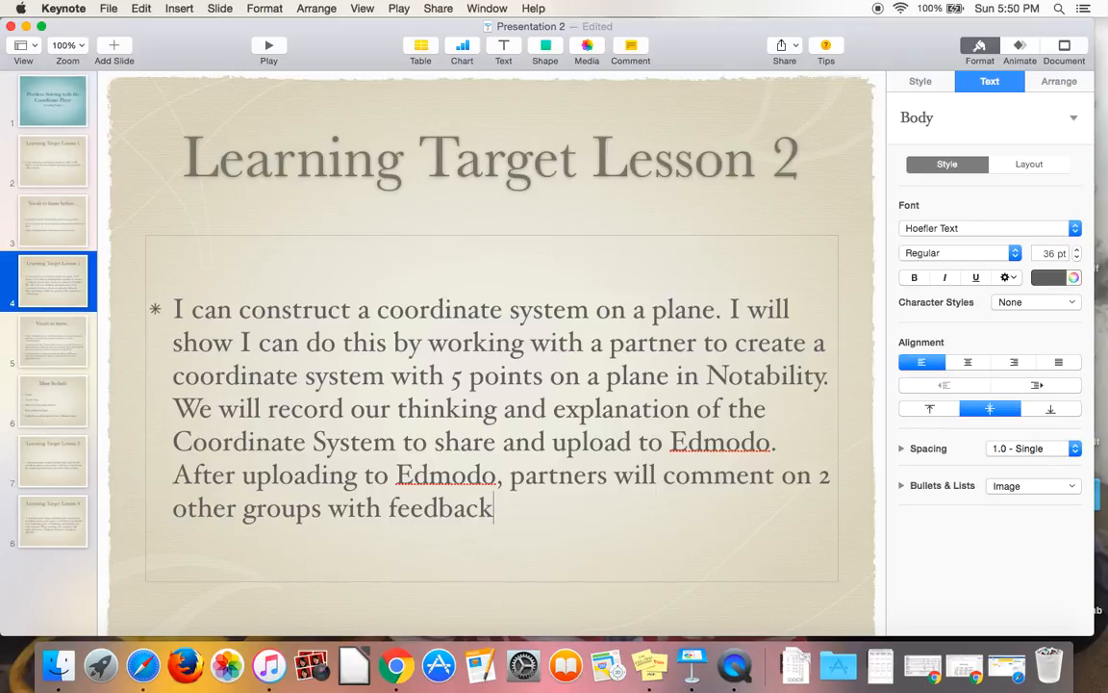
{"action": "type", "text": "o"}
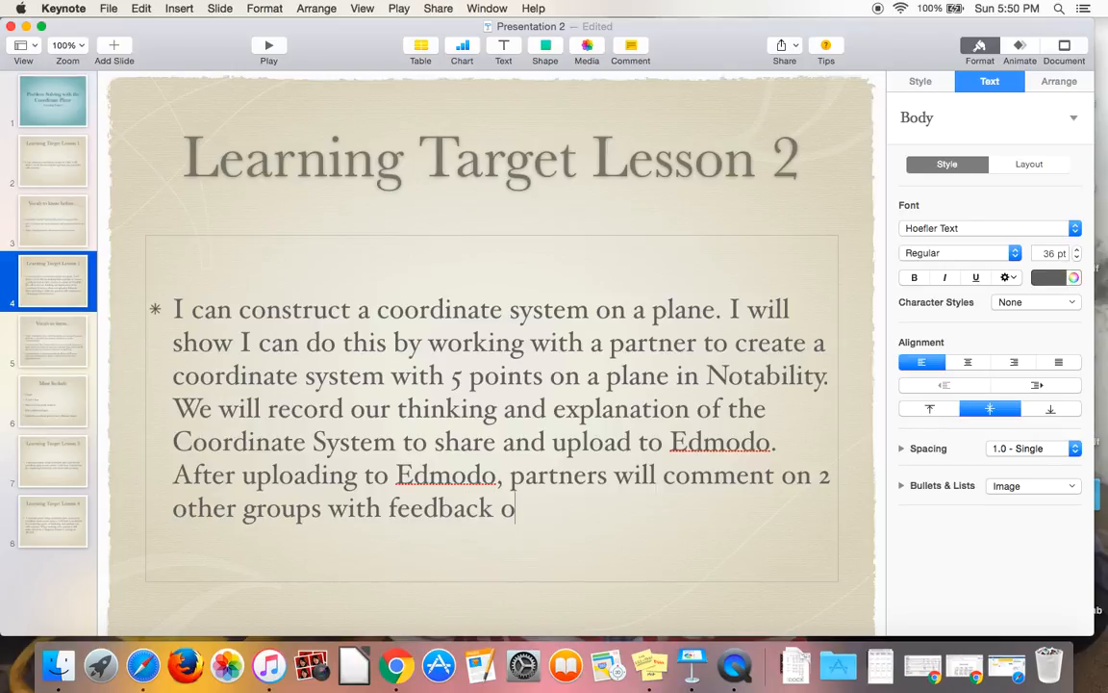
{"action": "type", "text": "n their"}
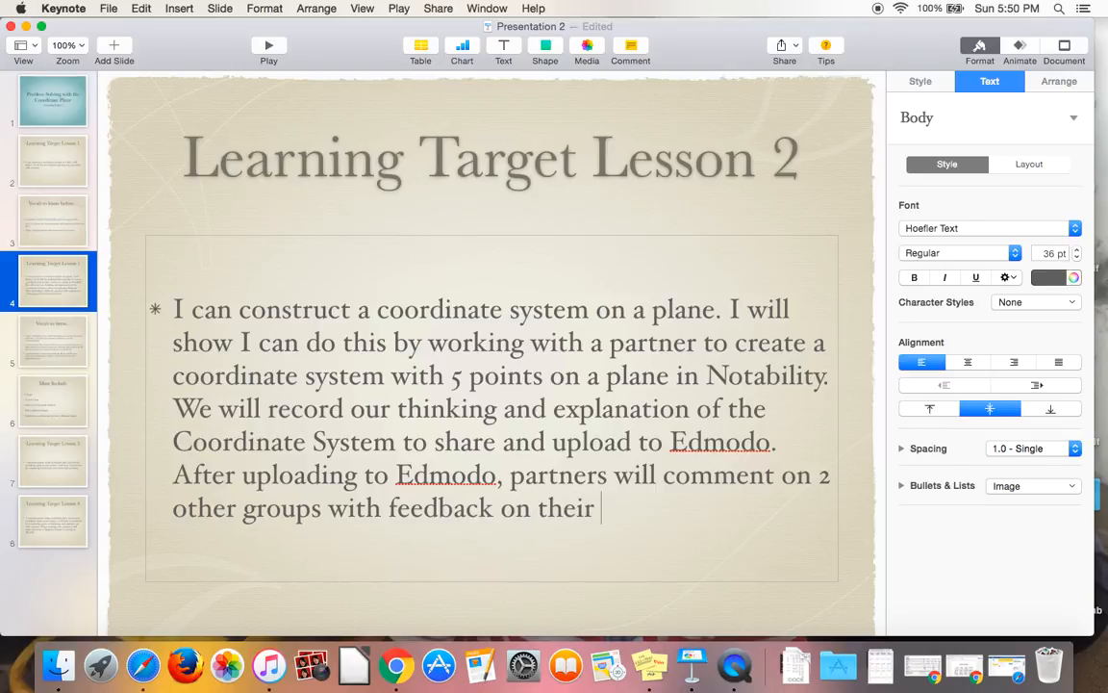
{"action": "type", "text": "work."}
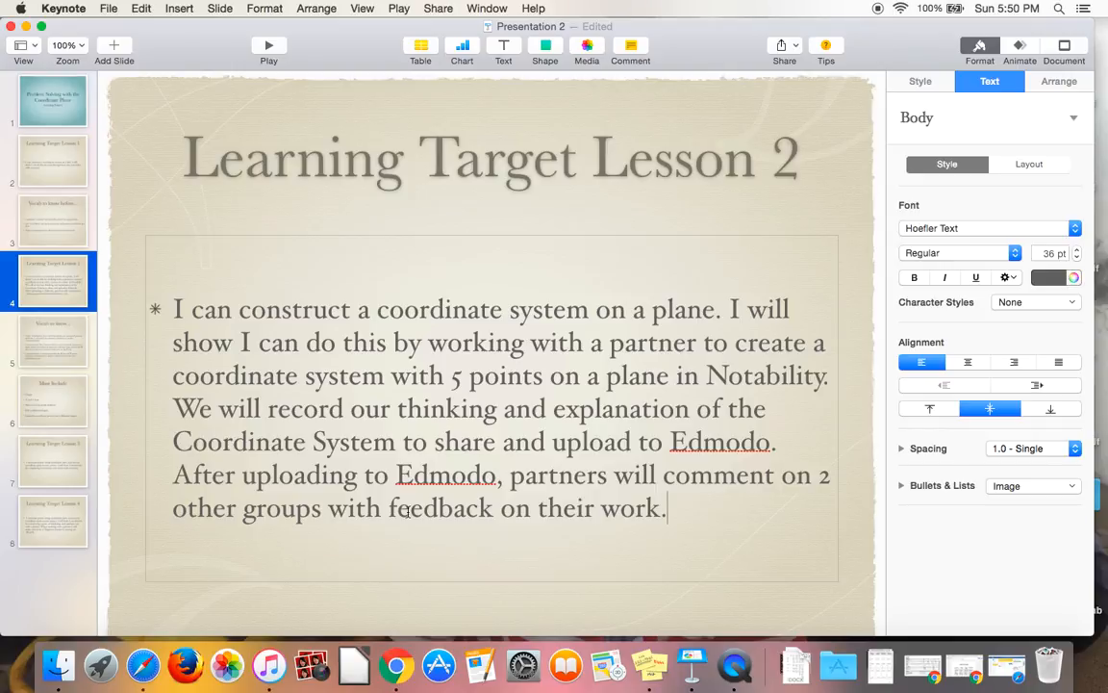
Exit text editing on the Learning Target Lesson 2 slide by clicking outside the box.
{"action": "left_click", "coordinate": [354, 601]}
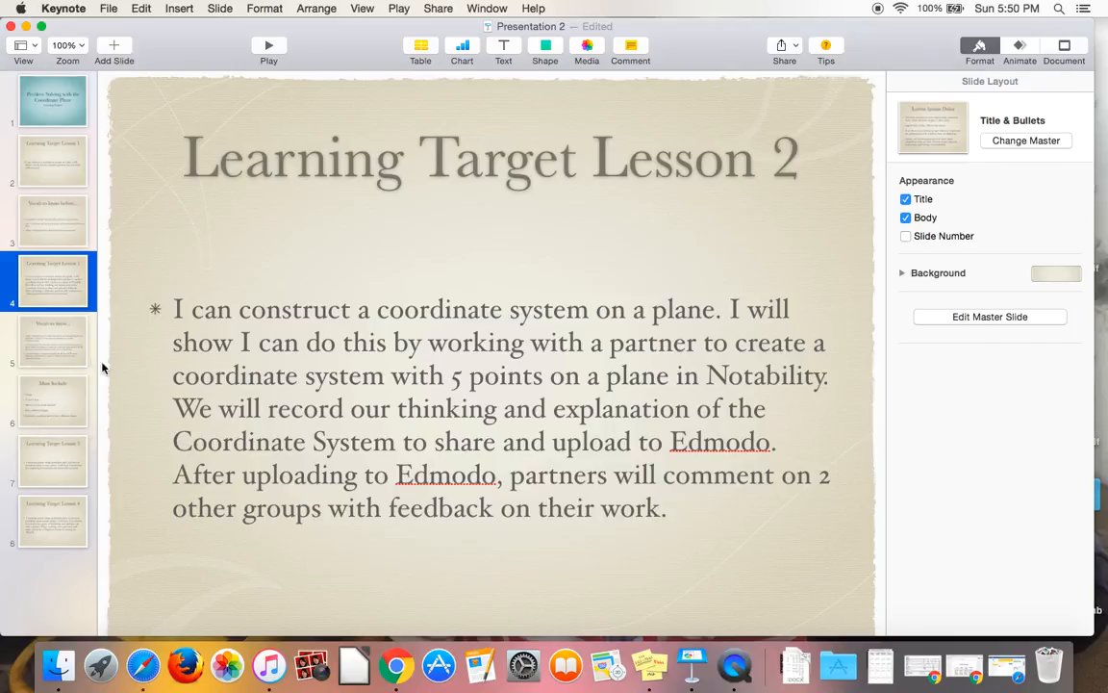
View slide 5 (Vocab to know), then go to slide 6 (Must Include).
{"action": "left_click", "coordinate": [53, 342]}
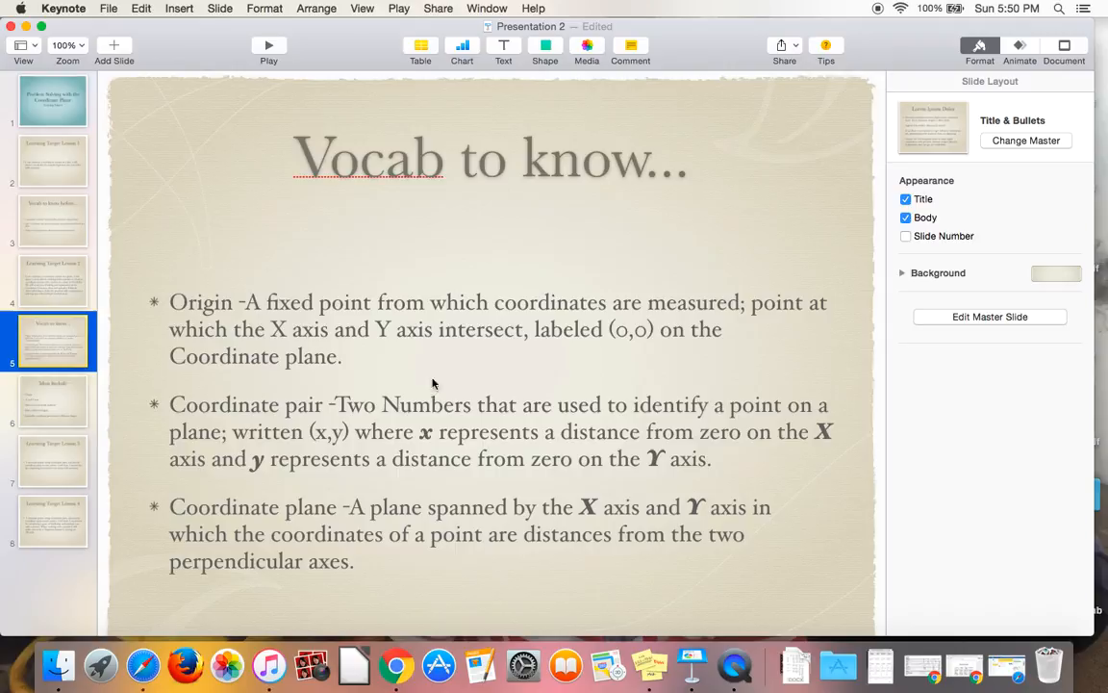
{"action": "mouse_move", "coordinate": [554, 346]}
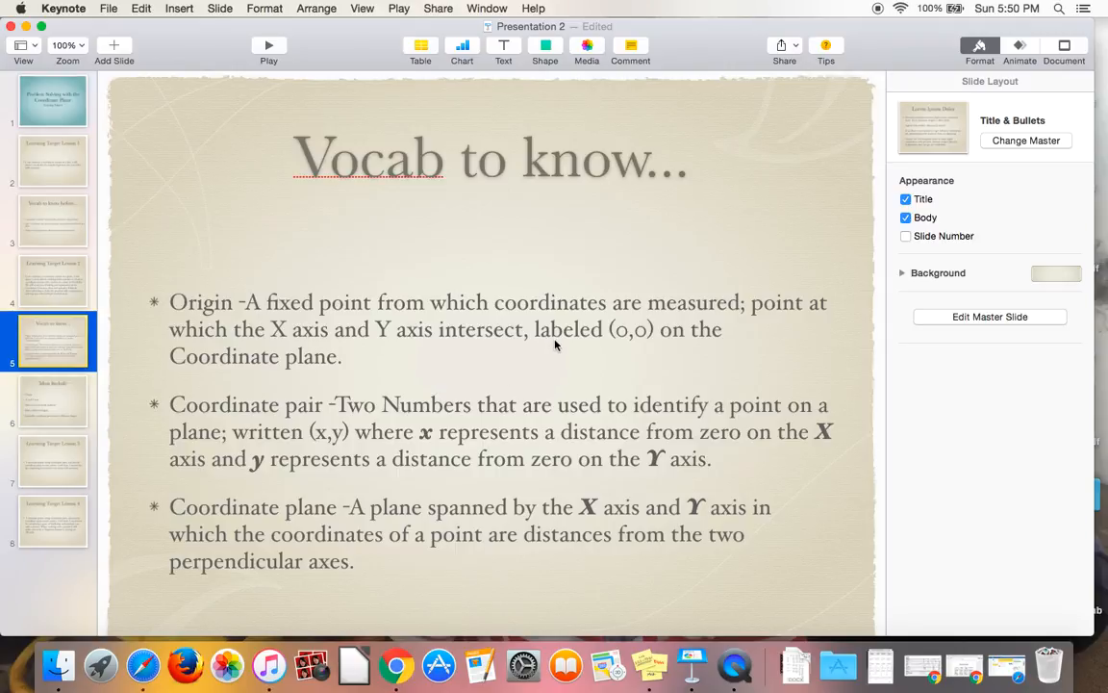
{"action": "mouse_move", "coordinate": [150, 457]}
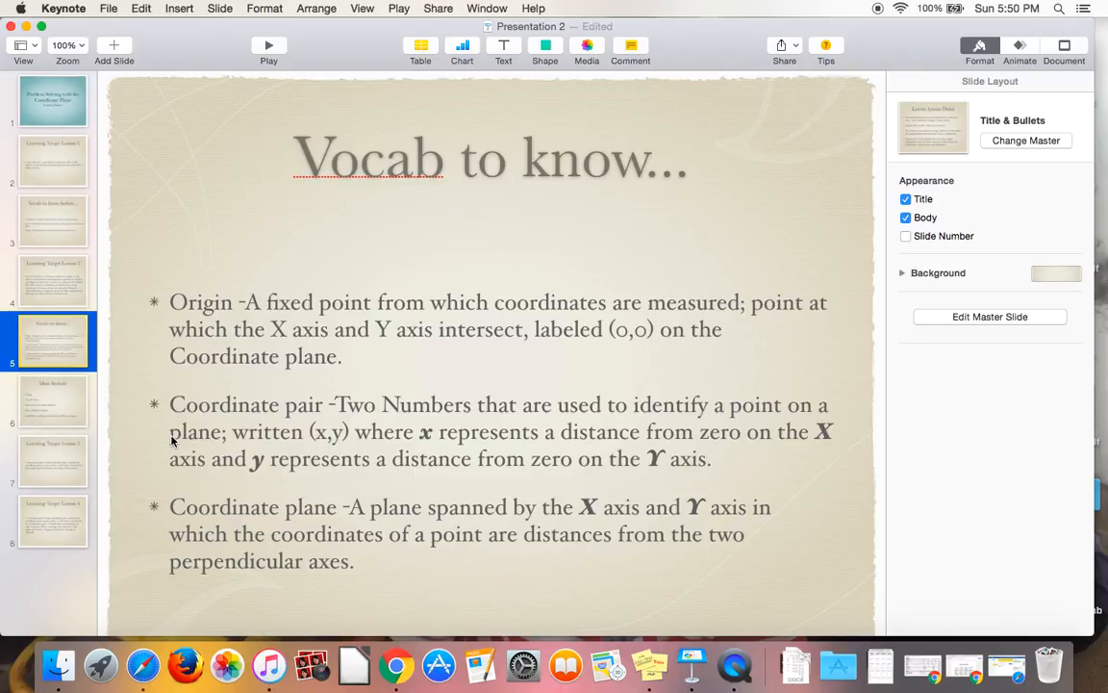
{"action": "mouse_move", "coordinate": [174, 451]}
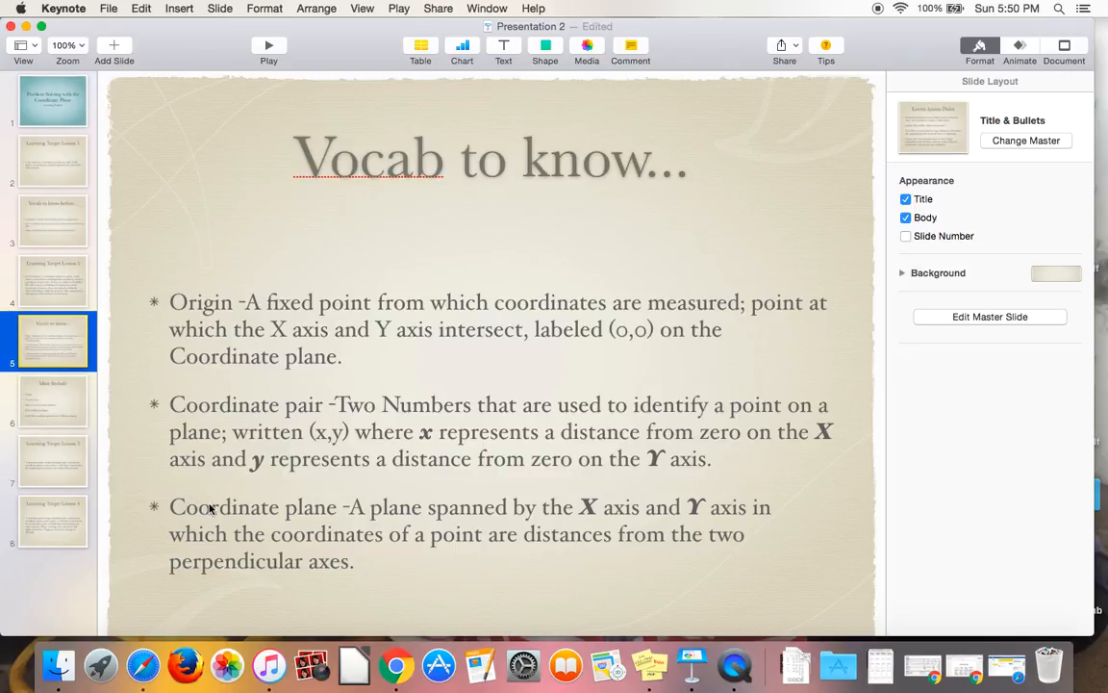
{"action": "mouse_move", "coordinate": [206, 499]}
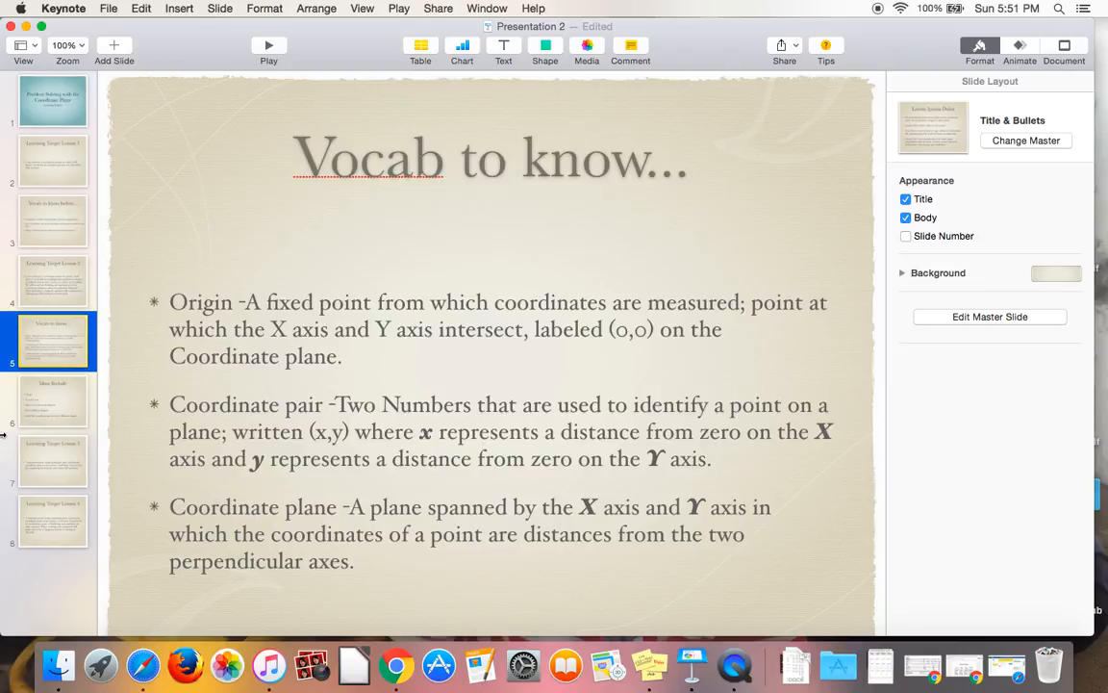
{"action": "left_click", "coordinate": [52, 401]}
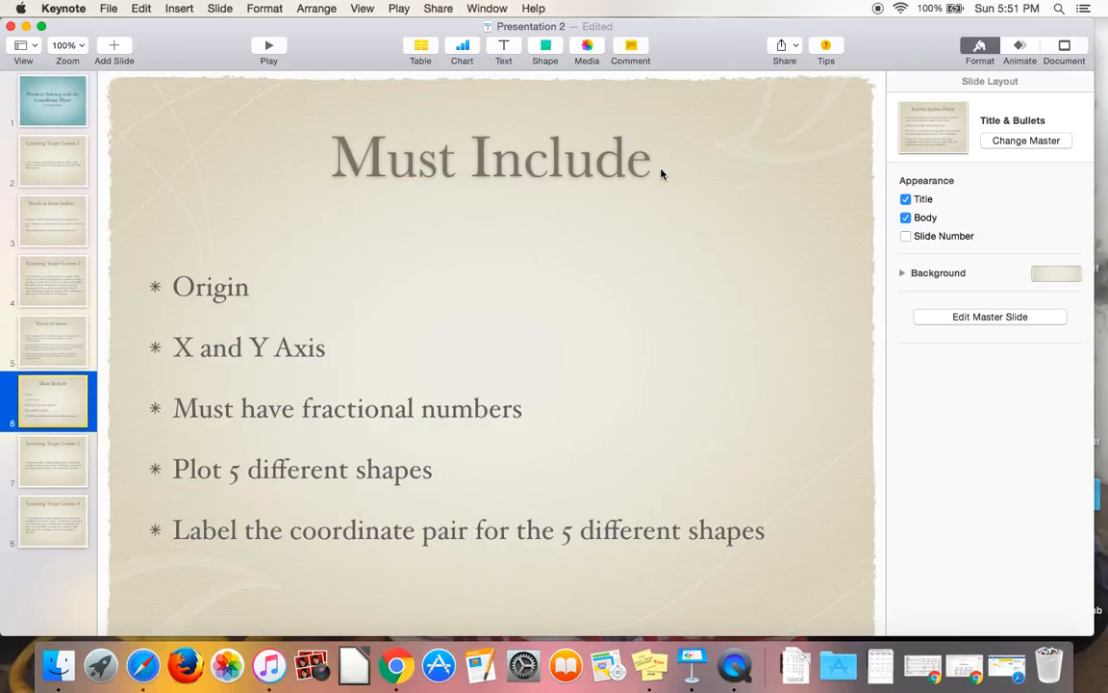
{"action": "mouse_move", "coordinate": [373, 358]}
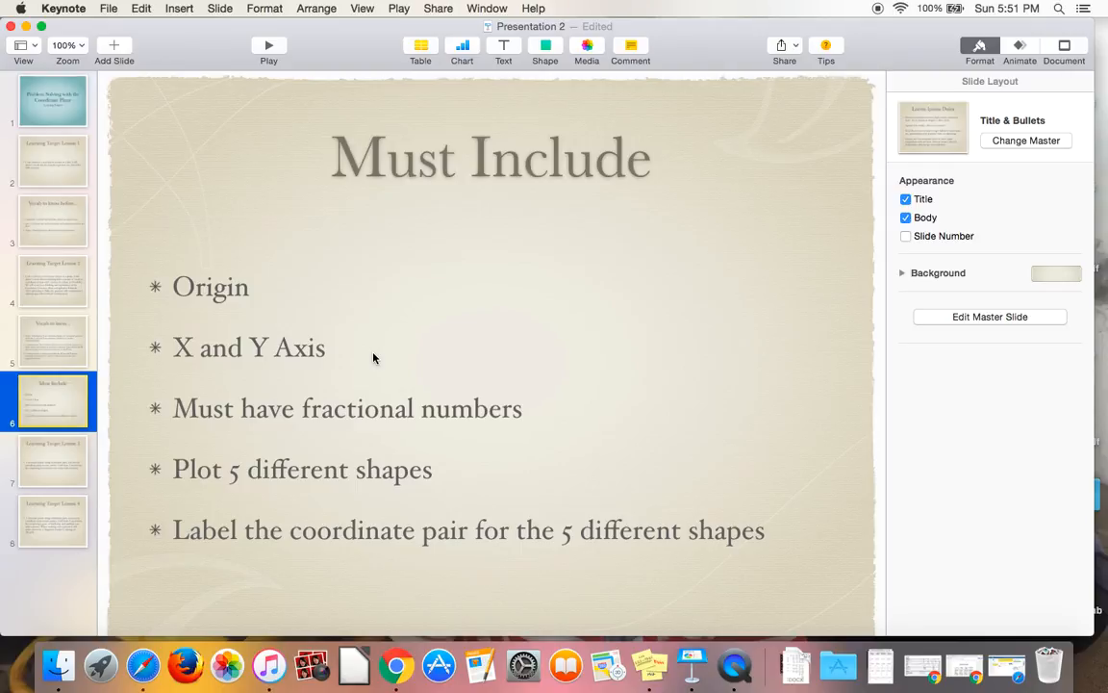
{"action": "mouse_move", "coordinate": [414, 431]}
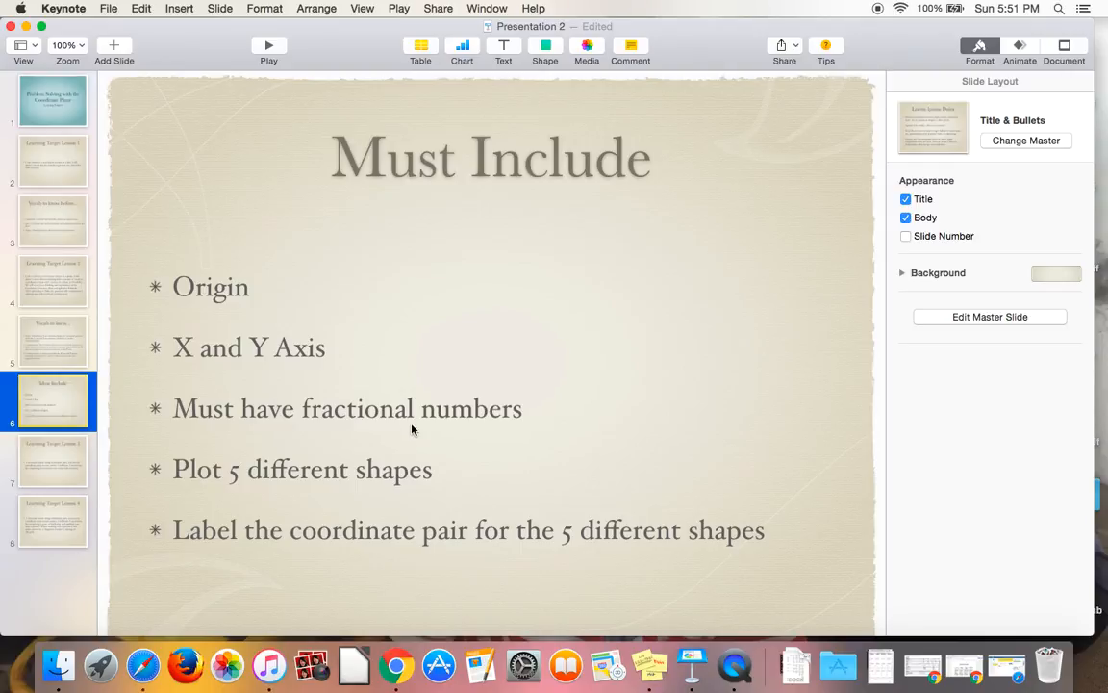
{"action": "mouse_move", "coordinate": [427, 470]}
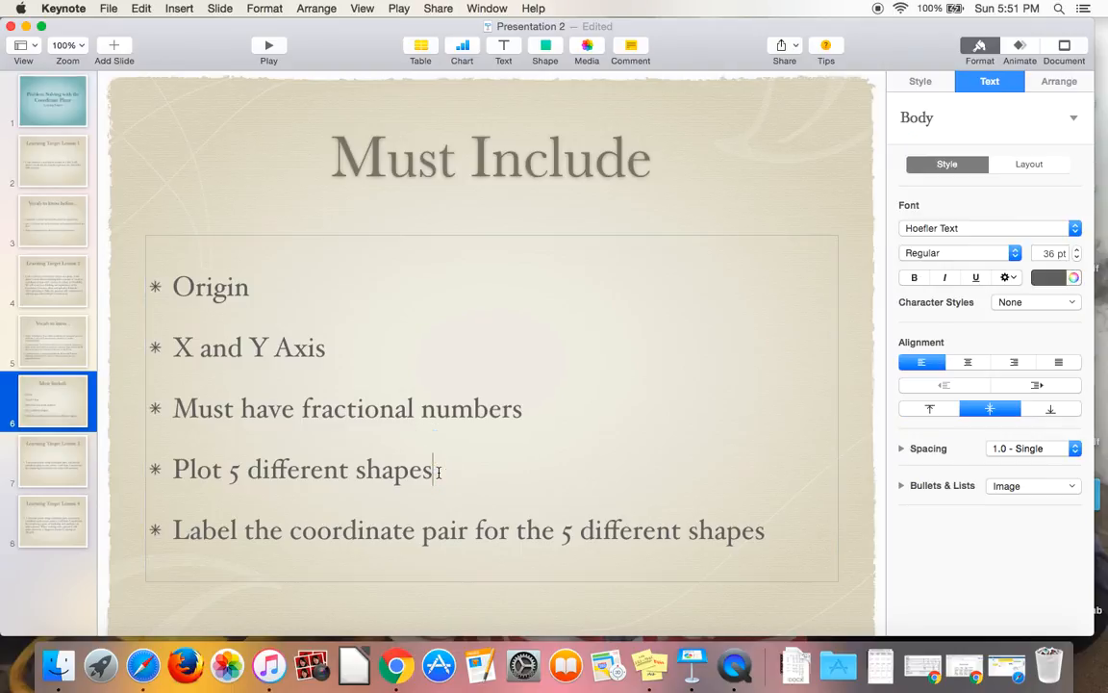
Append '(ex: circle, moon, square, star, triangle, etc.)' to the Plot 5 different shapes bullet.
{"action": "type", "text": "(e"}
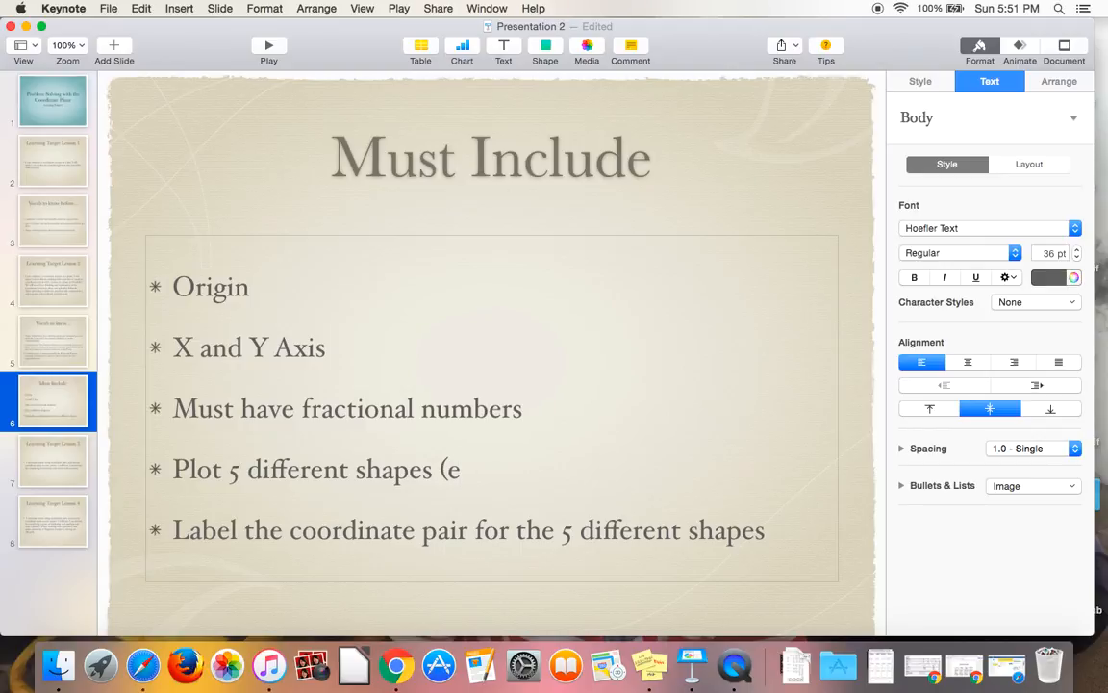
{"action": "type", "text": "x: circ"}
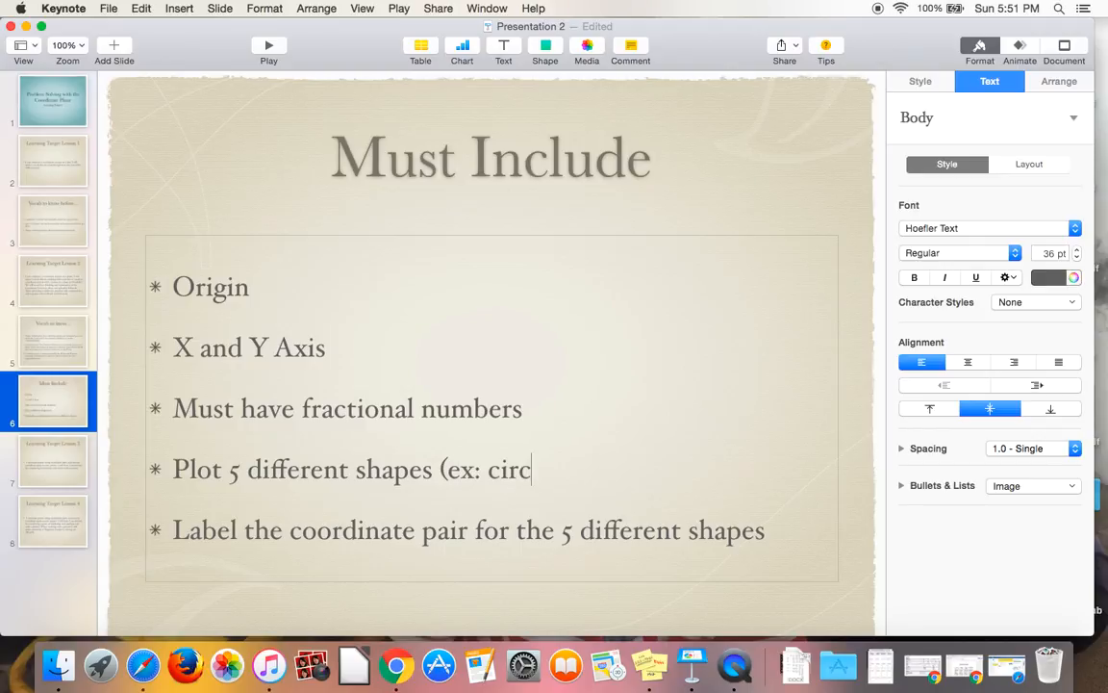
{"action": "type", "text": "le, moon, s"}
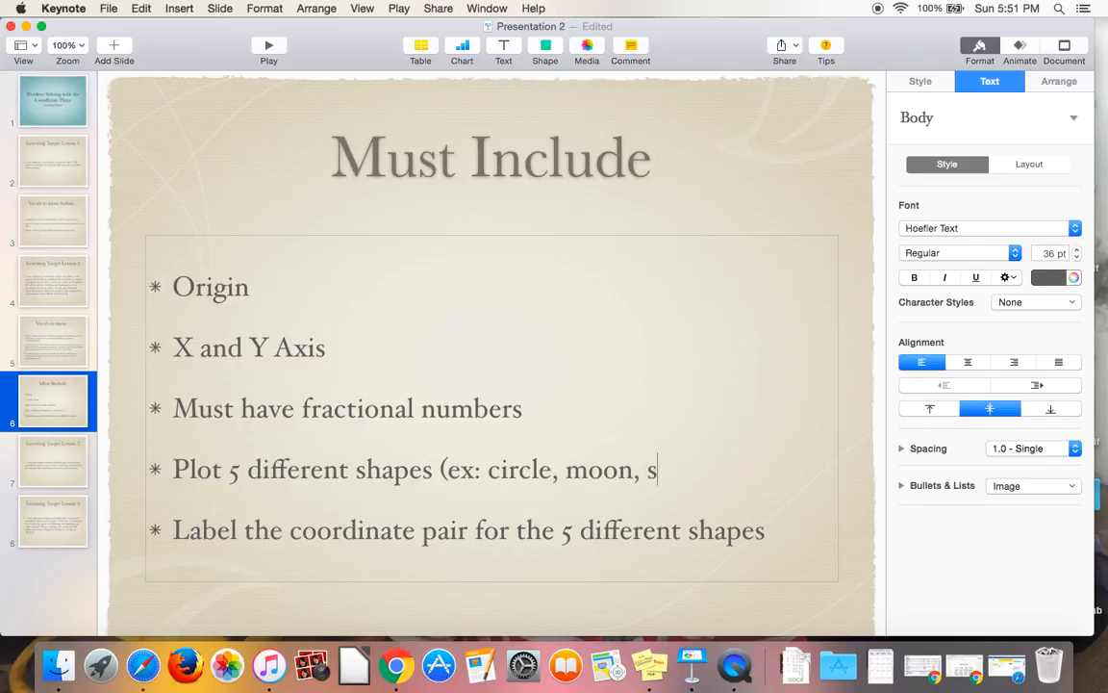
{"action": "type", "text": "quare, sh"}
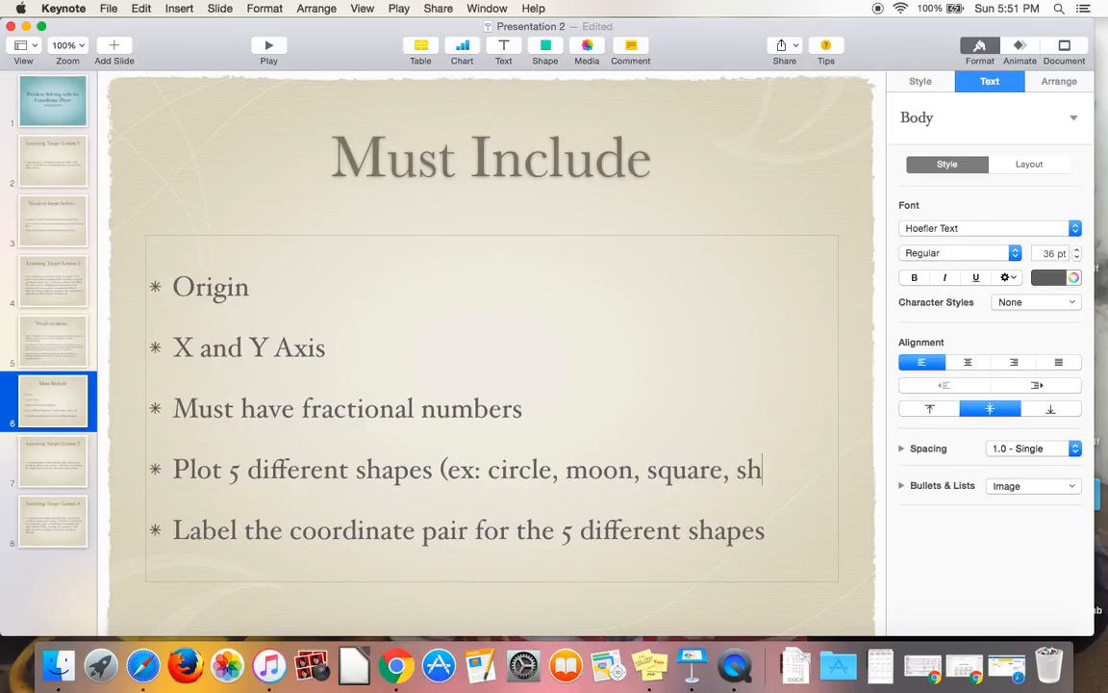
{"action": "type", "text": "tar,"}
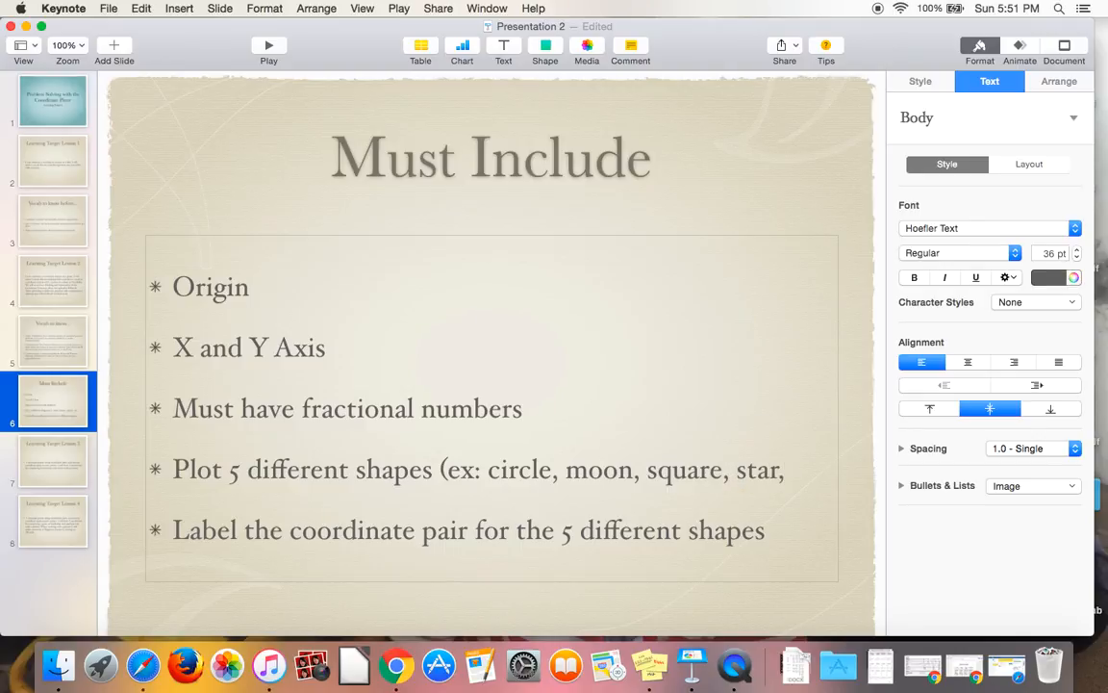
{"action": "type", "text": "t"}
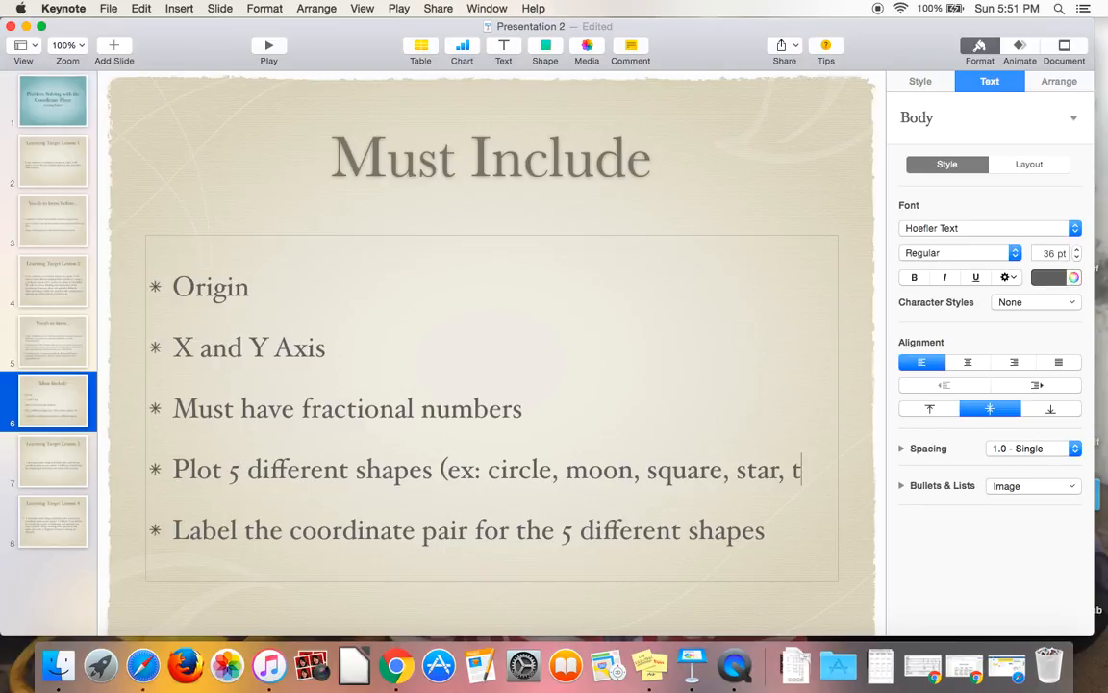
{"action": "type", "text": "riangle,"}
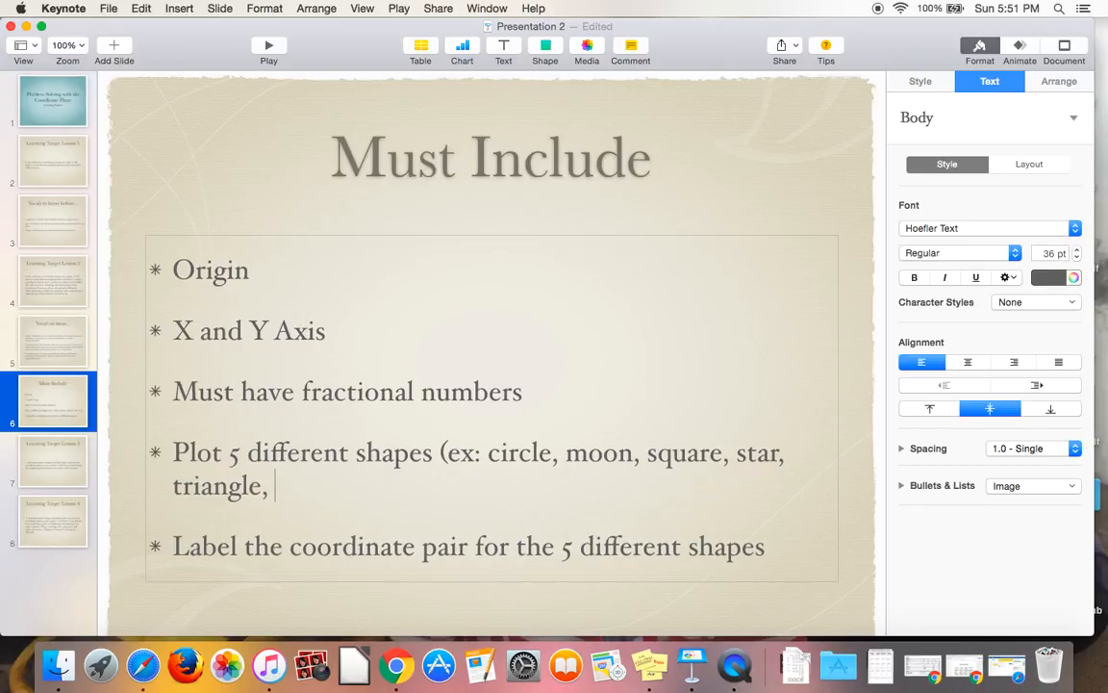
{"action": "type", "text": "etc.)"}
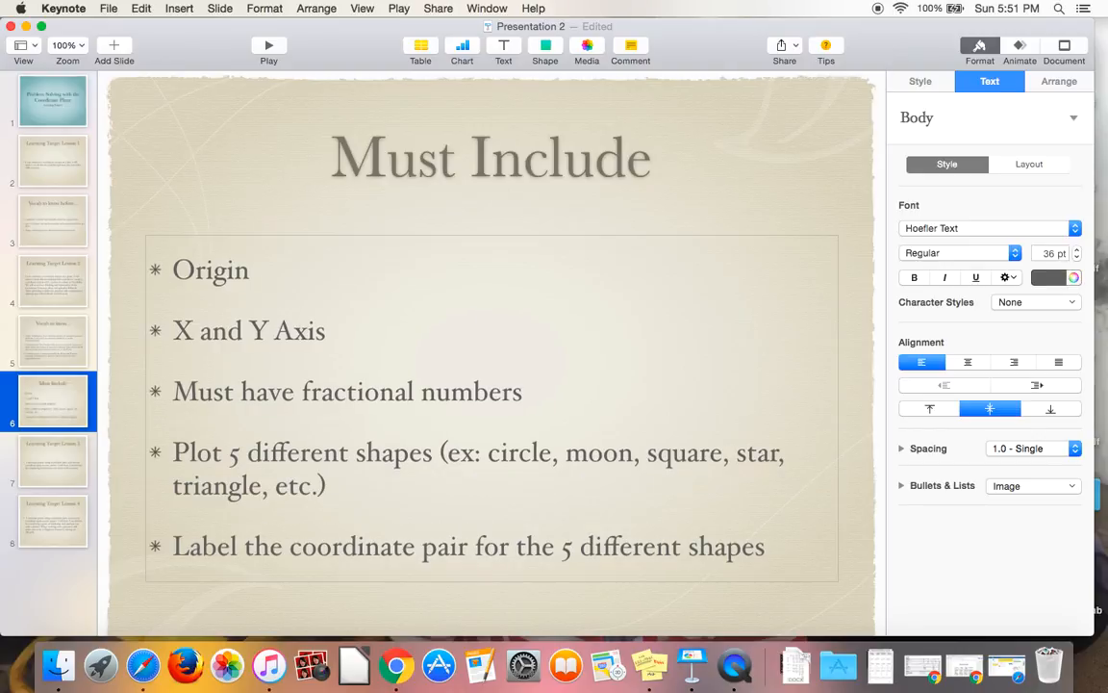
{"action": "left_click", "coordinate": [325, 485]}
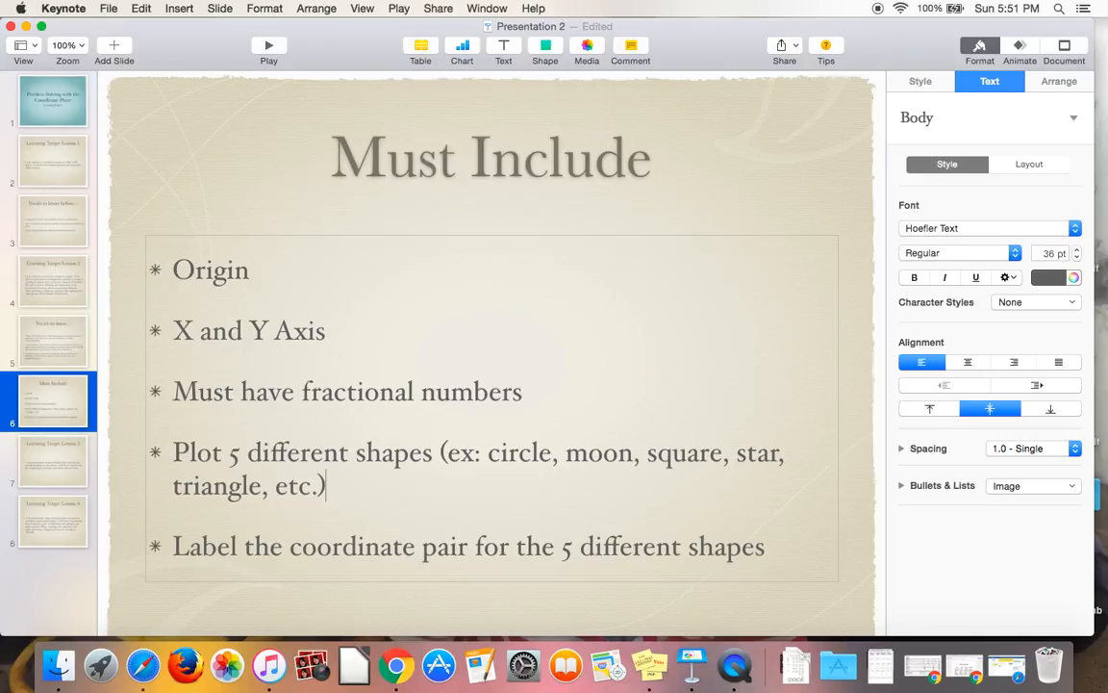